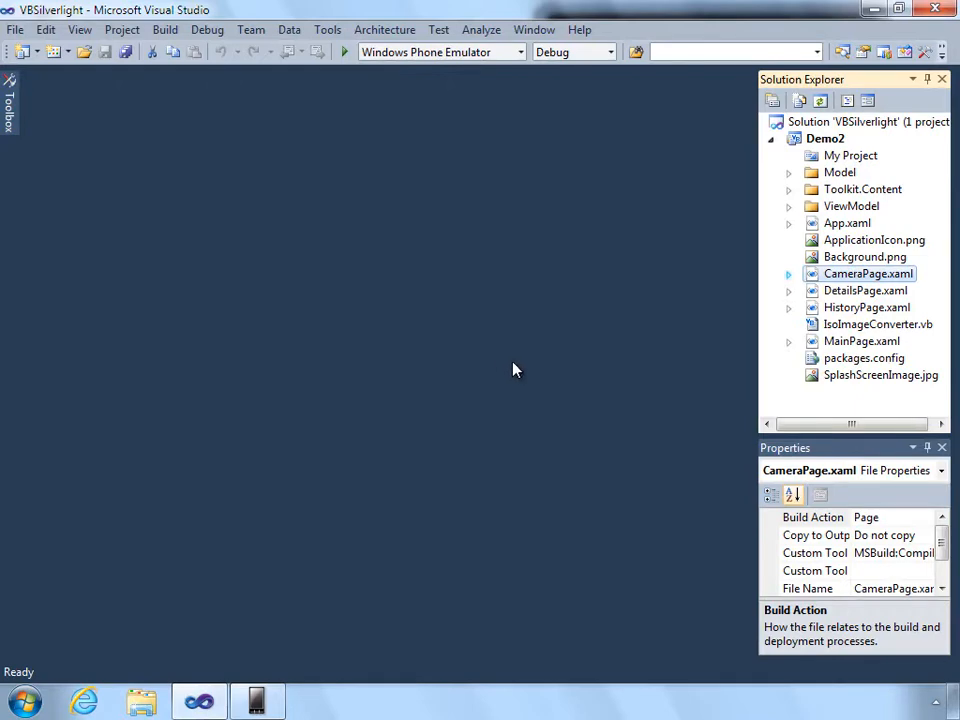
mouse_move(868, 284)
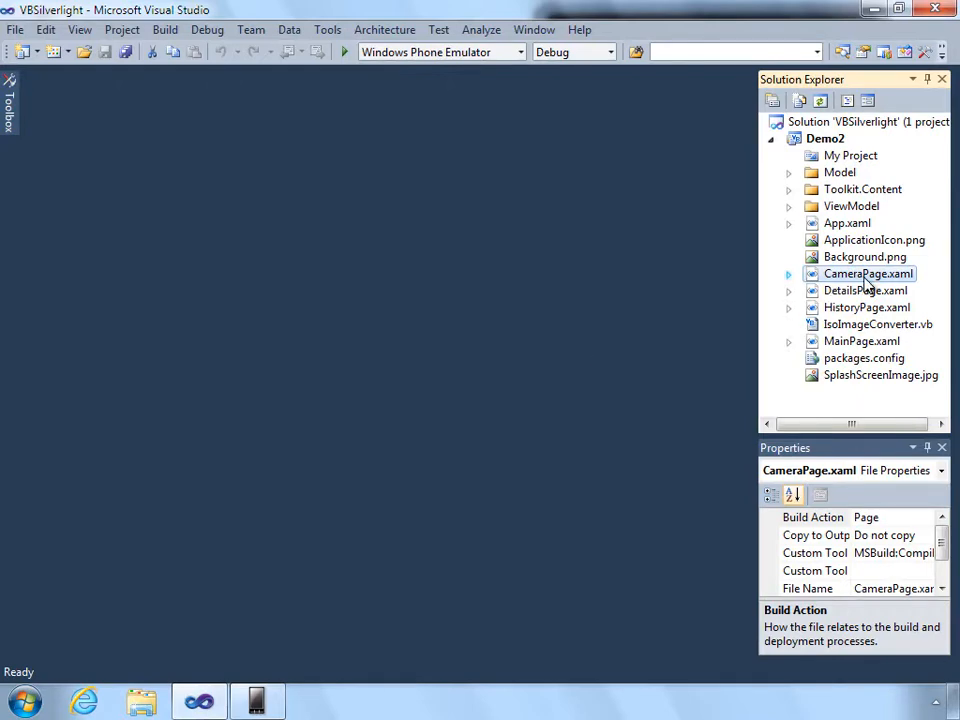
Open CameraPage.xaml and inspect its root layout grid in the markup.
double_click(868, 272)
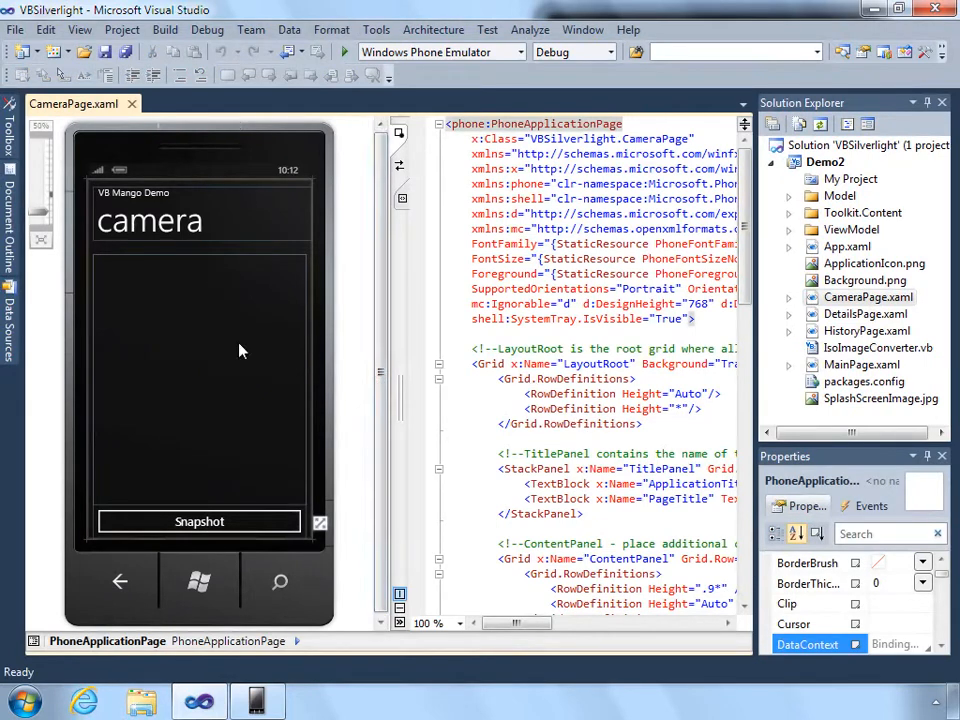
mouse_move(118, 296)
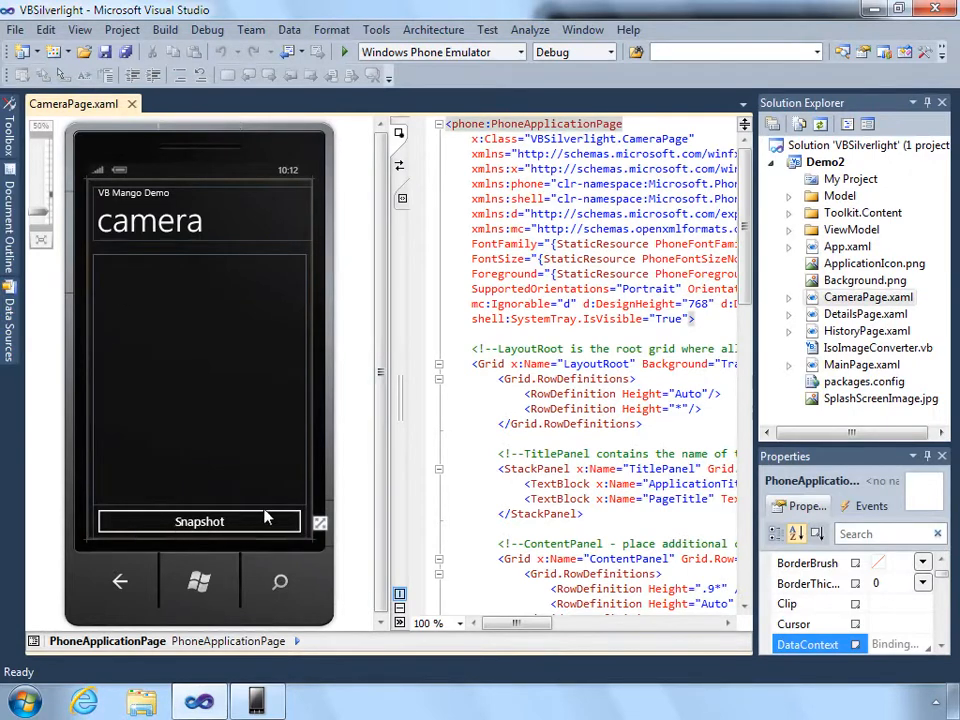
mouse_move(300, 528)
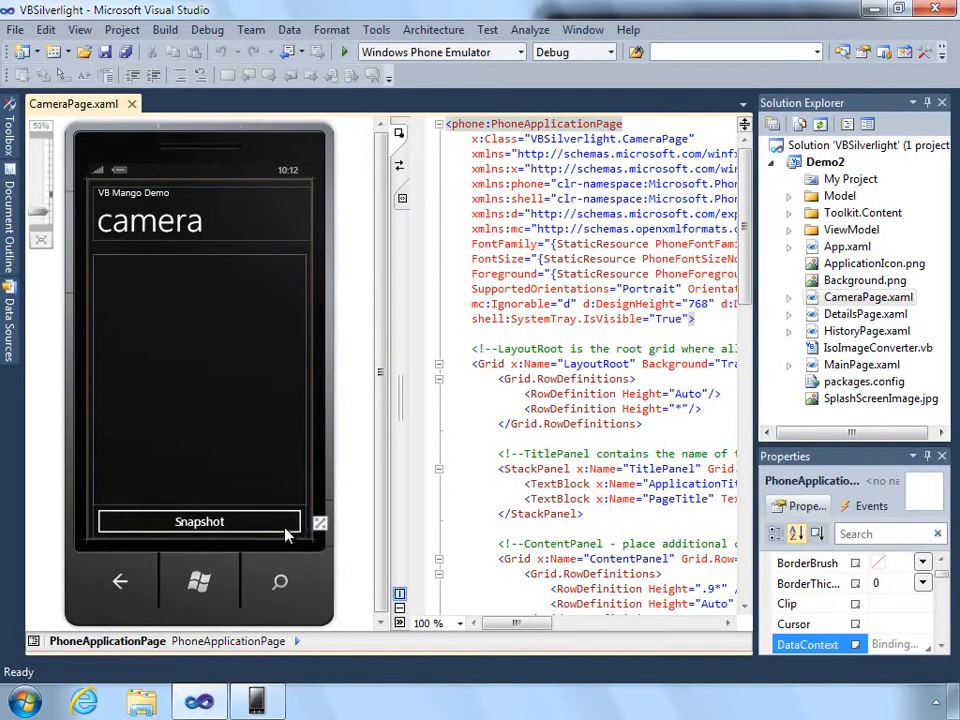
mouse_move(360, 490)
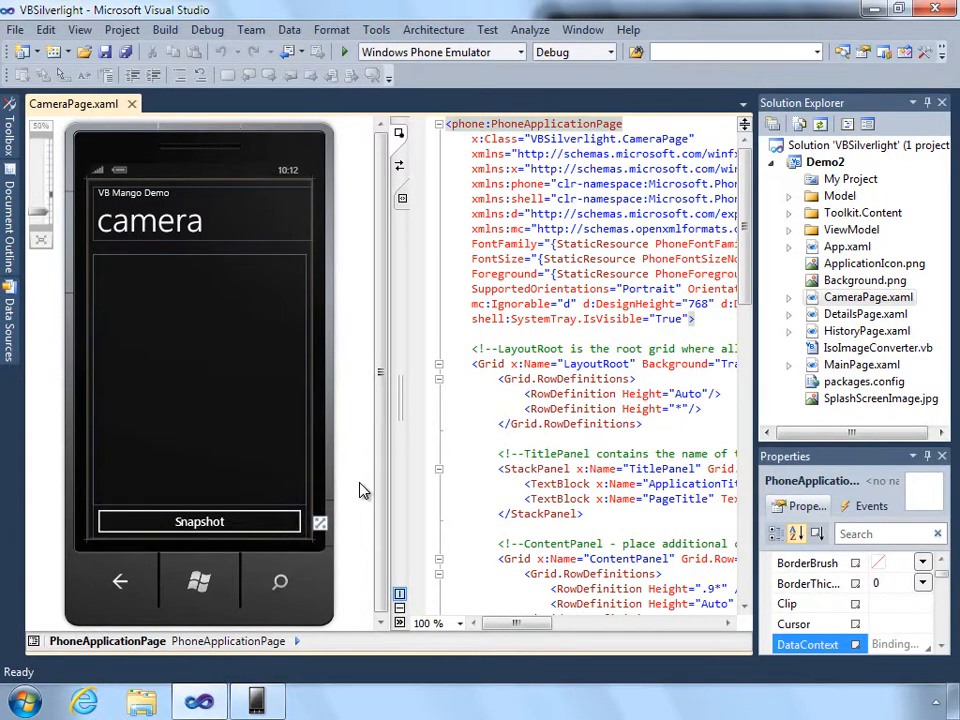
mouse_move(308, 512)
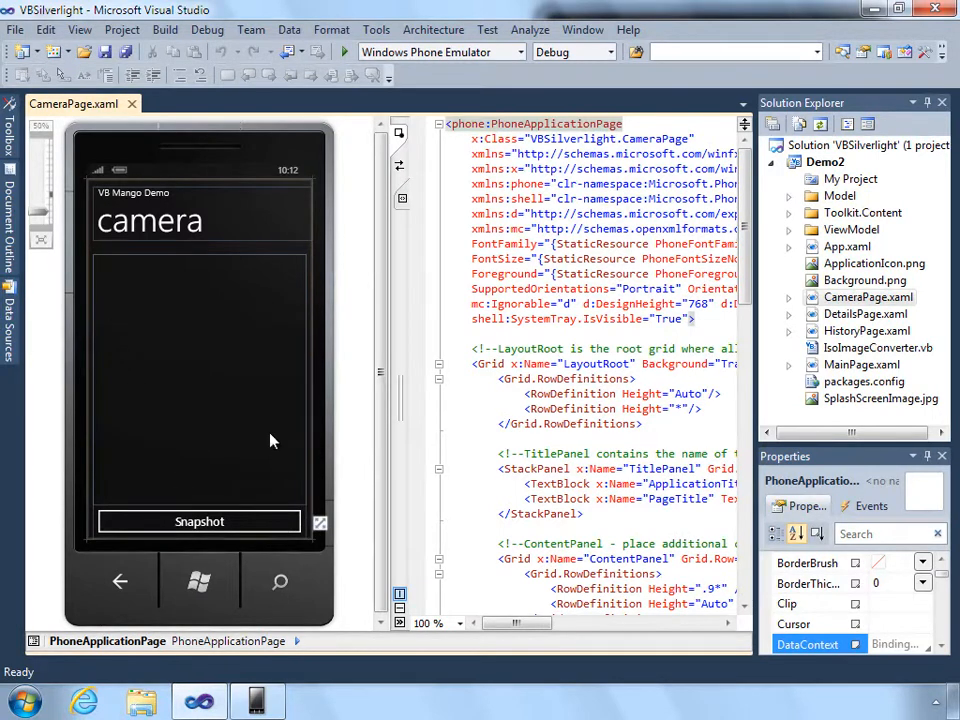
click(444, 438)
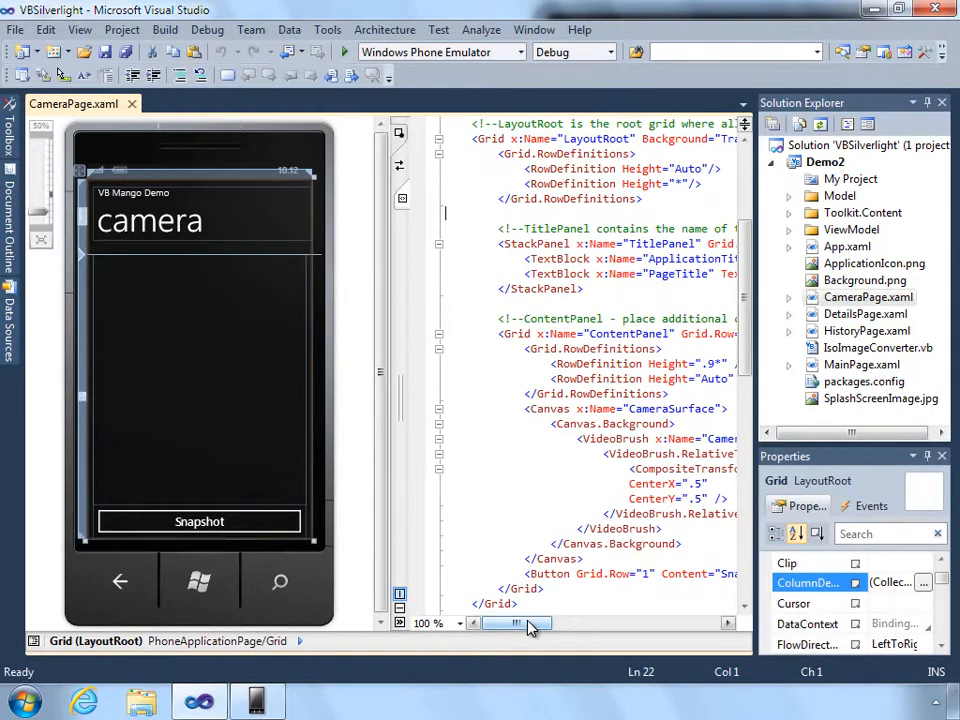
drag(512, 624, 544, 624)
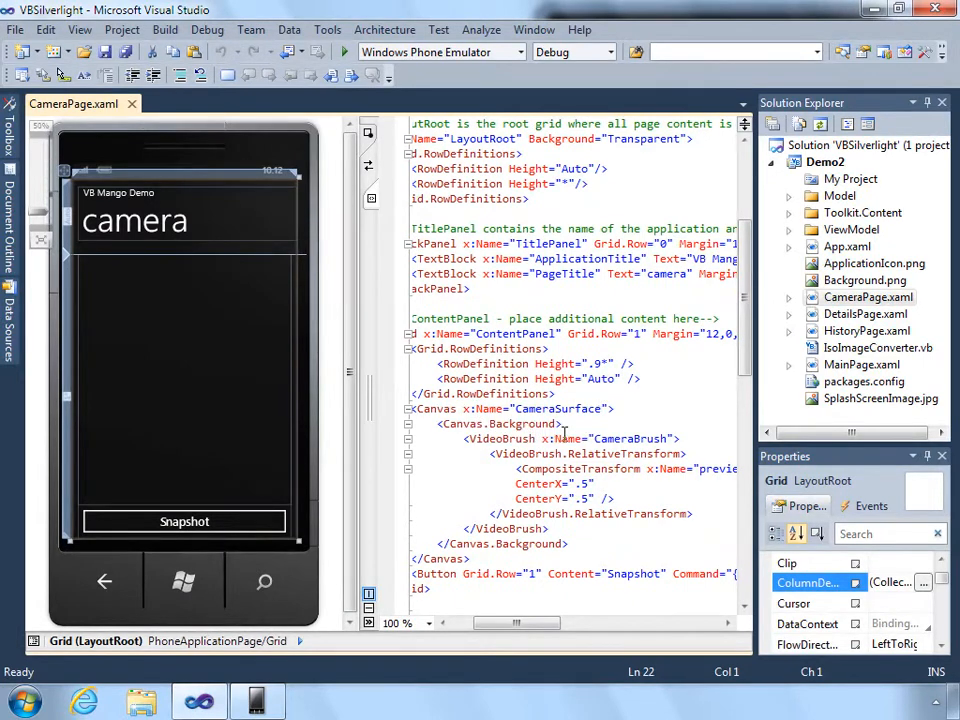
mouse_move(500, 438)
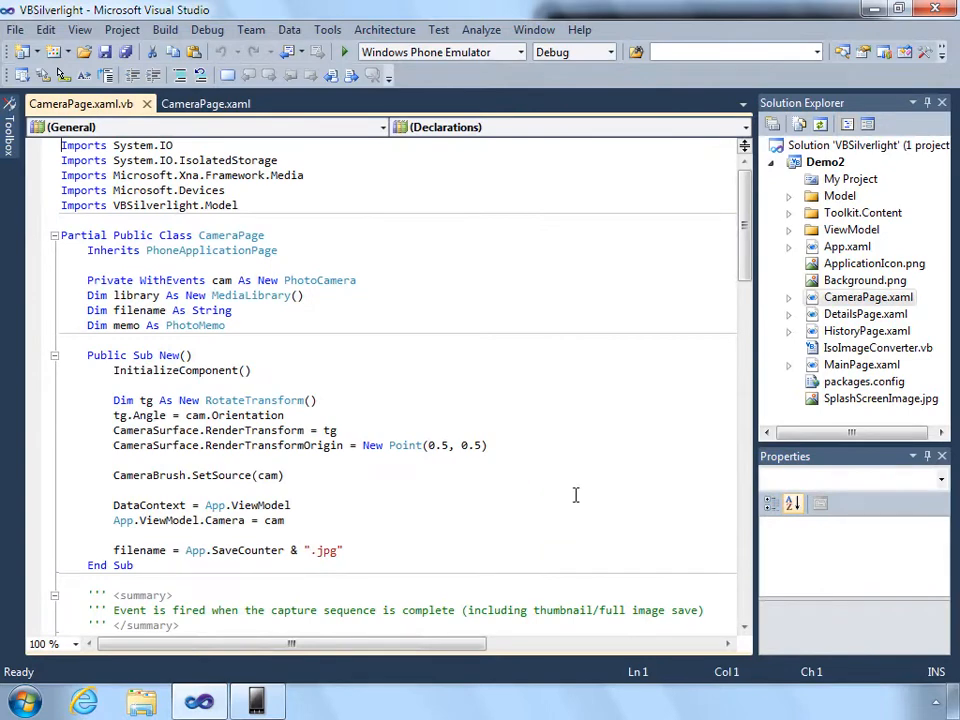
double_click(320, 280)
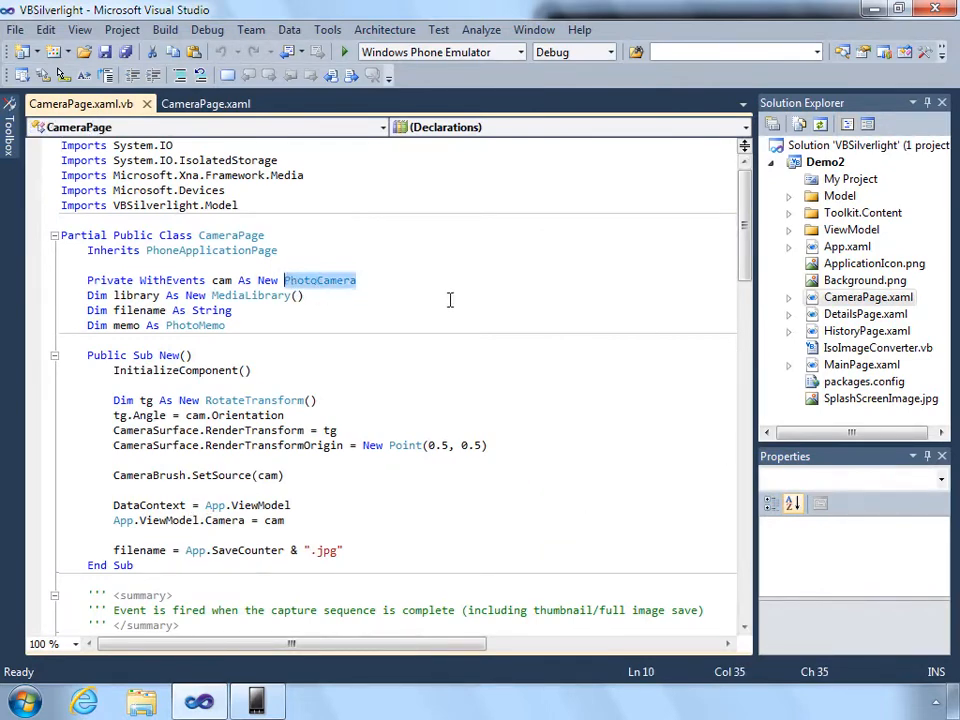
scroll(down, 3)
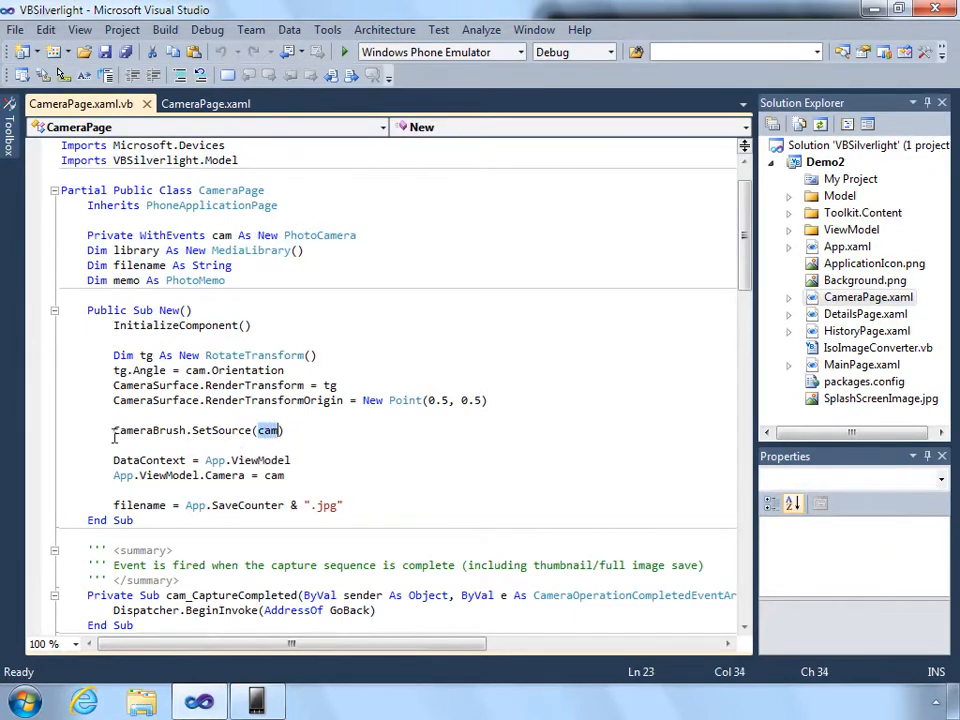
double_click(148, 430)
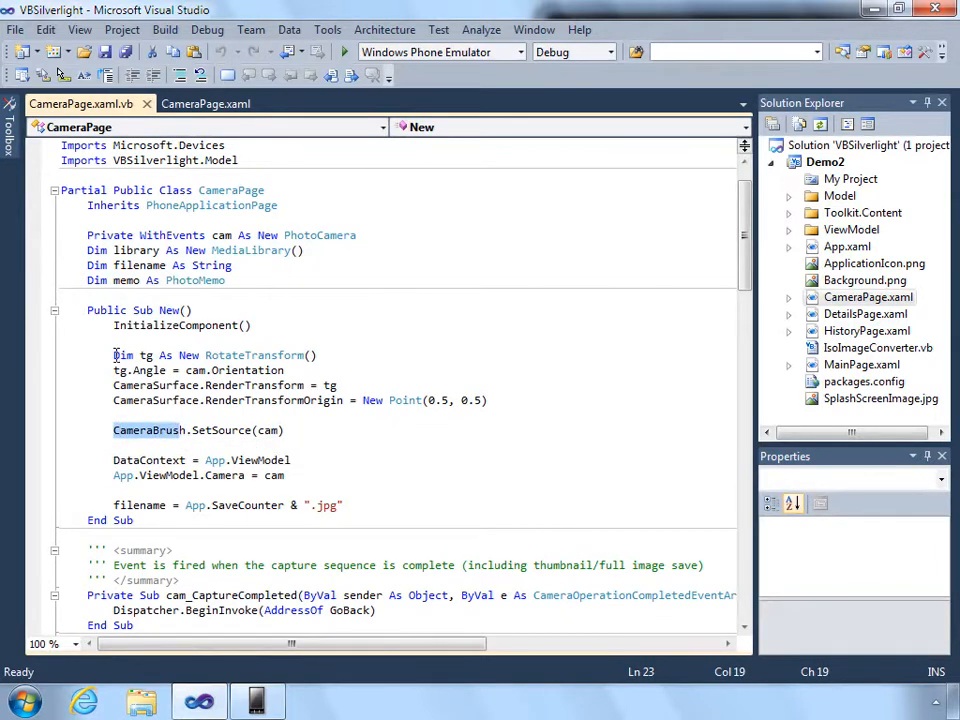
drag(112, 356, 488, 400)
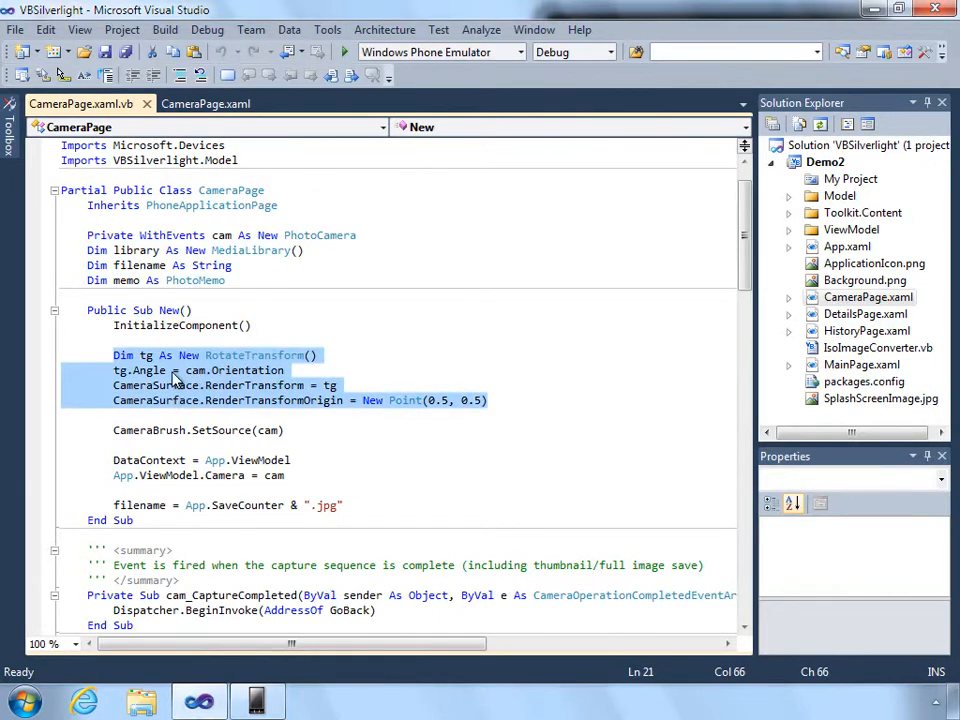
mouse_move(244, 388)
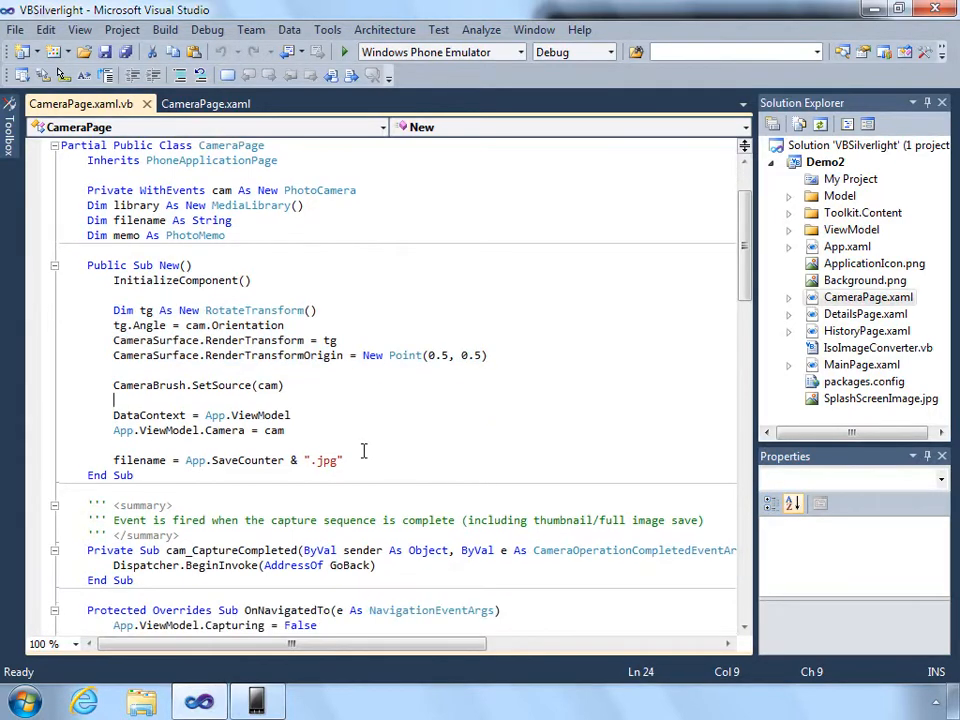
scroll(down, 3)
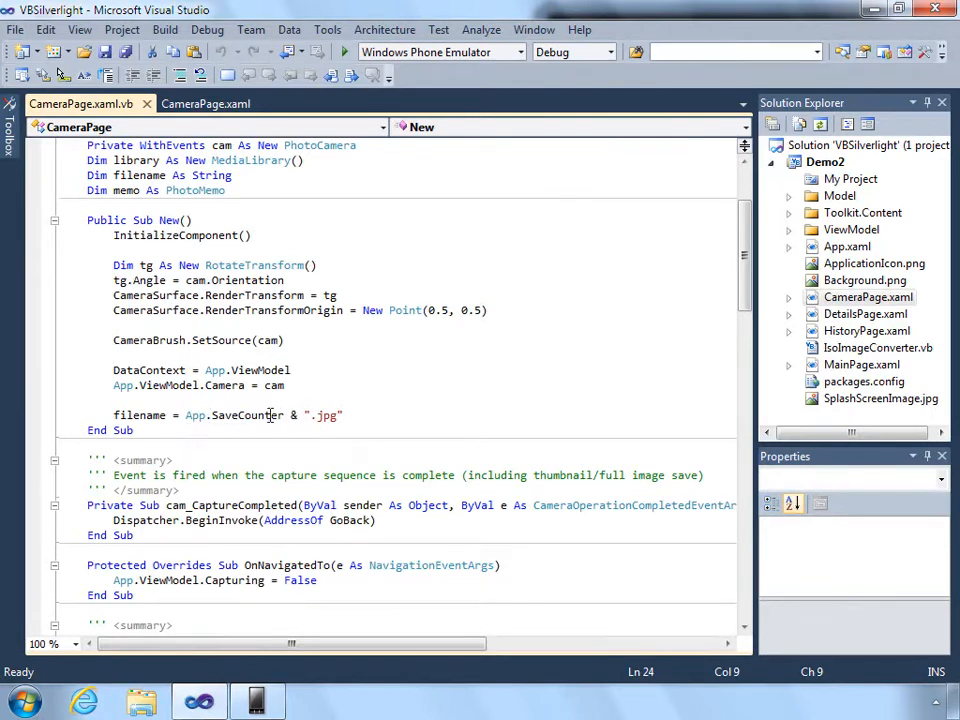
mouse_move(246, 414)
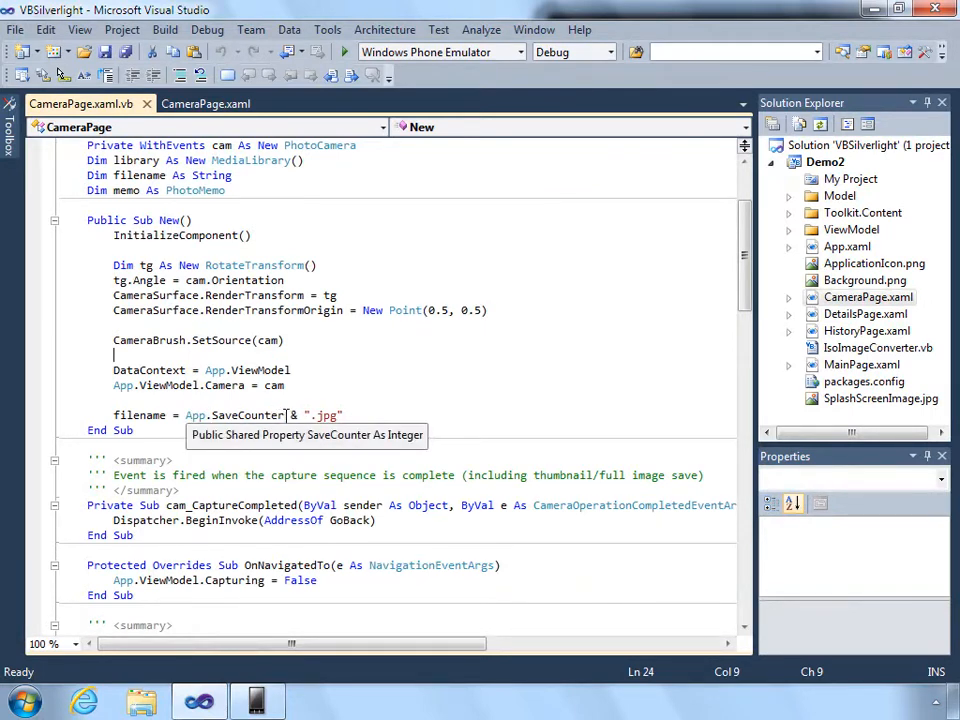
mouse_move(284, 414)
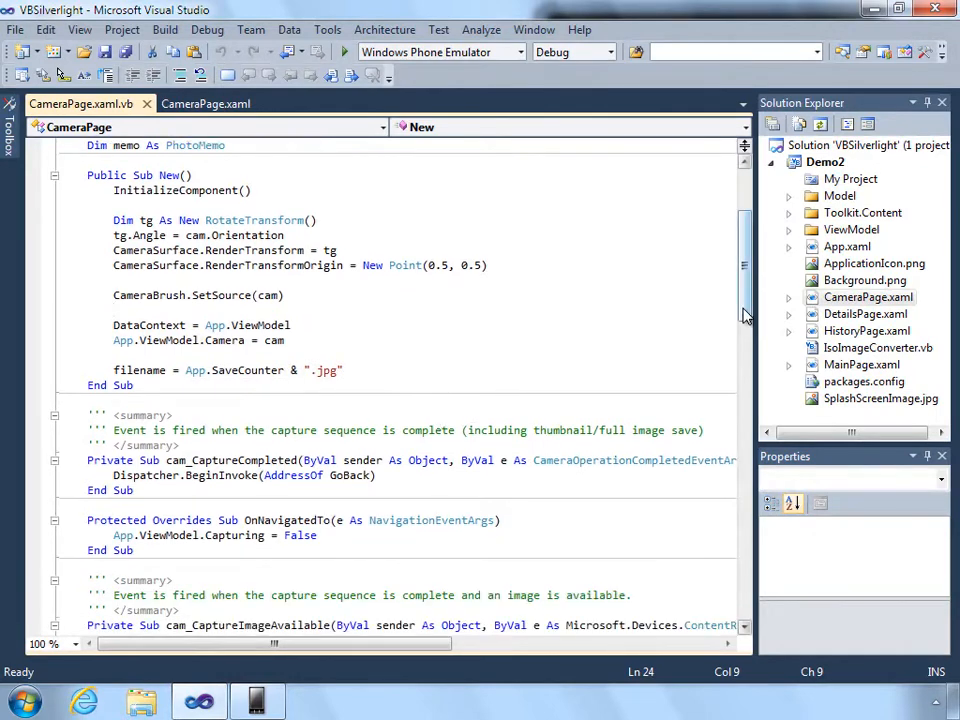
Scroll through the capture event handlers and SavePhoto code.
scroll(down, 3)
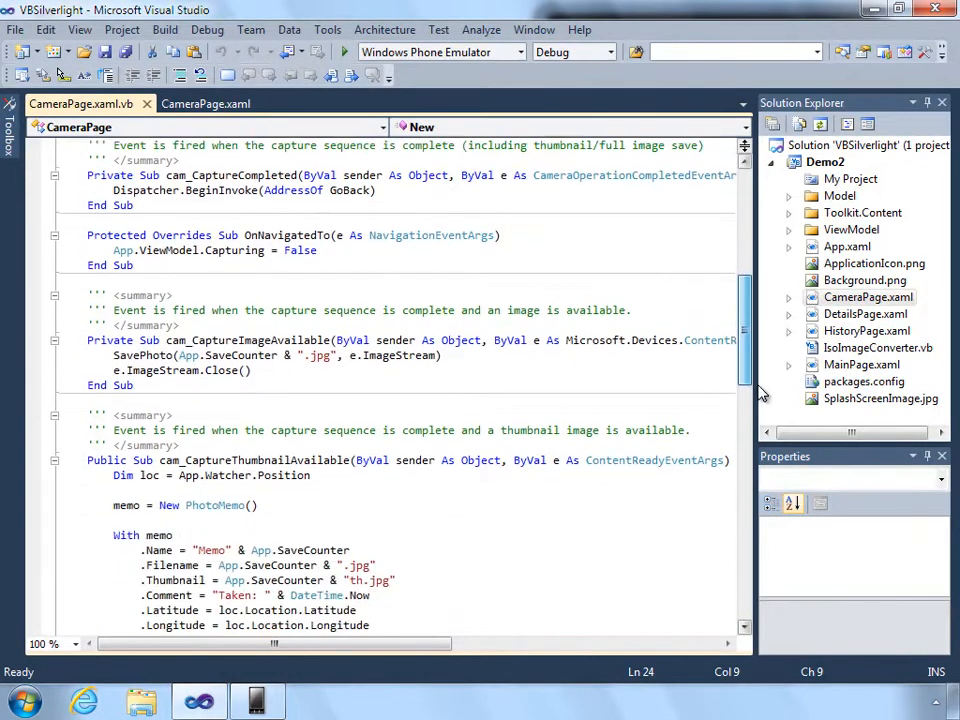
scroll(down, 3)
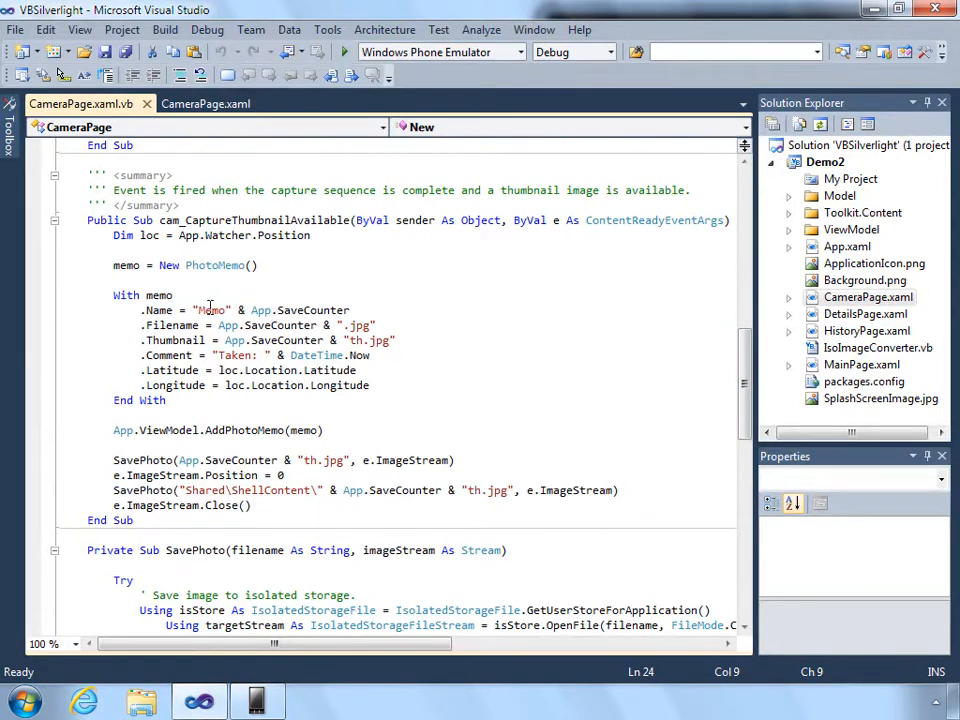
mouse_move(290, 340)
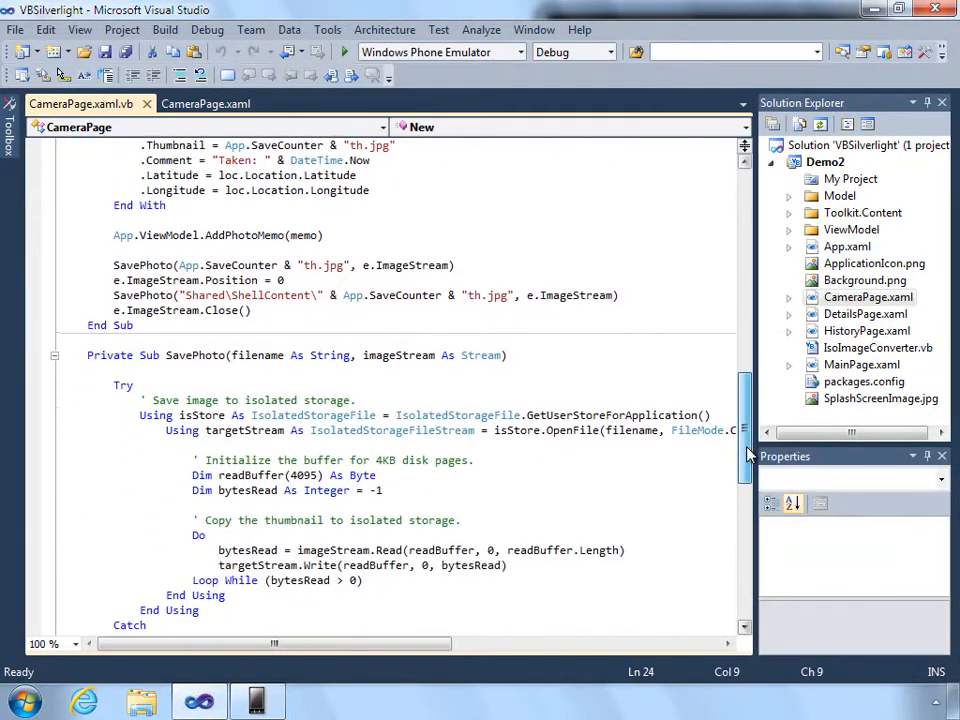
scroll(down, 3)
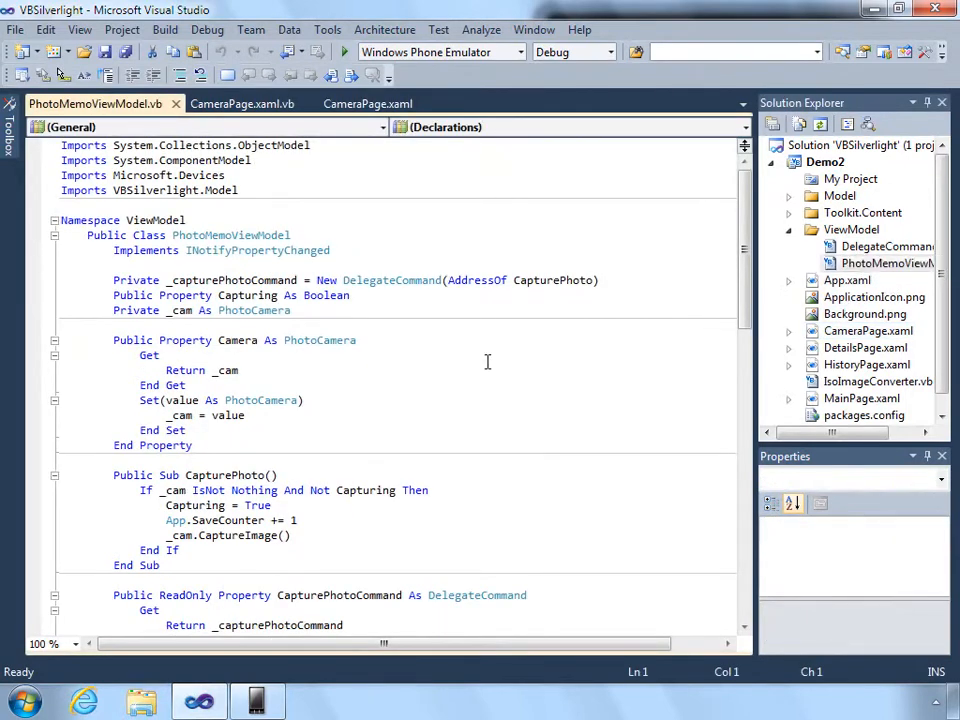
Review the Camera property setter, then locate where the code-behind hands the camera to the view model.
click(306, 400)
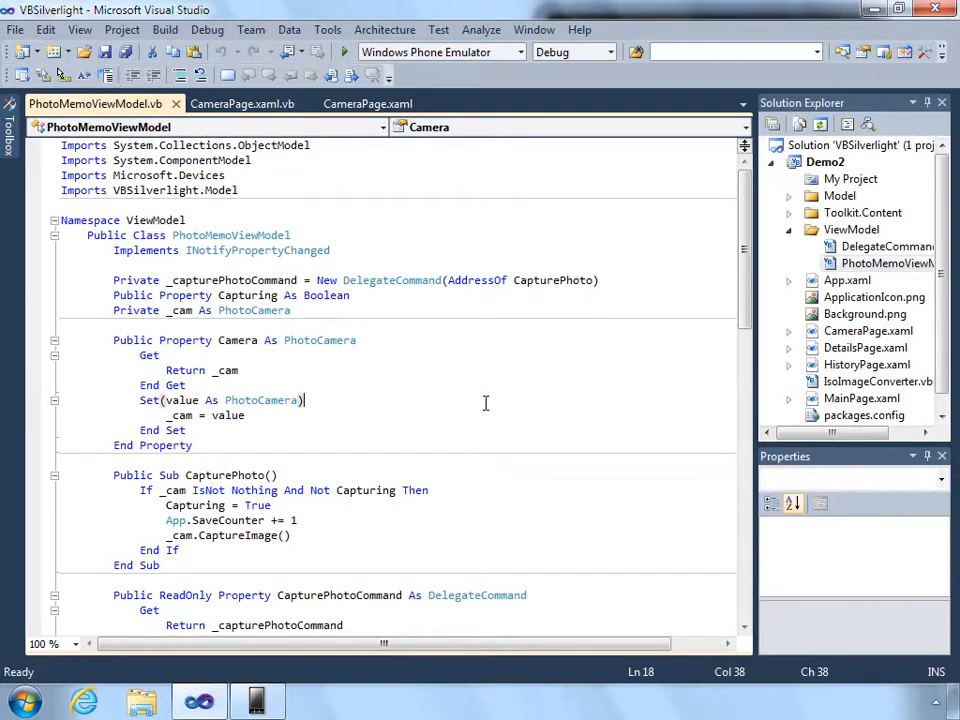
mouse_move(506, 488)
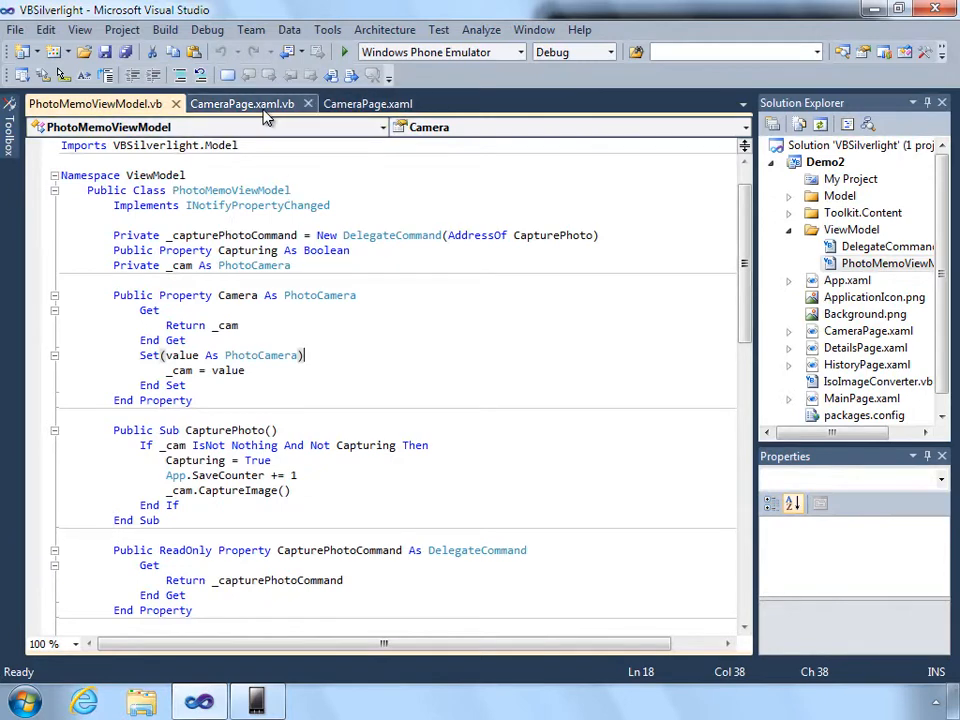
click(240, 104)
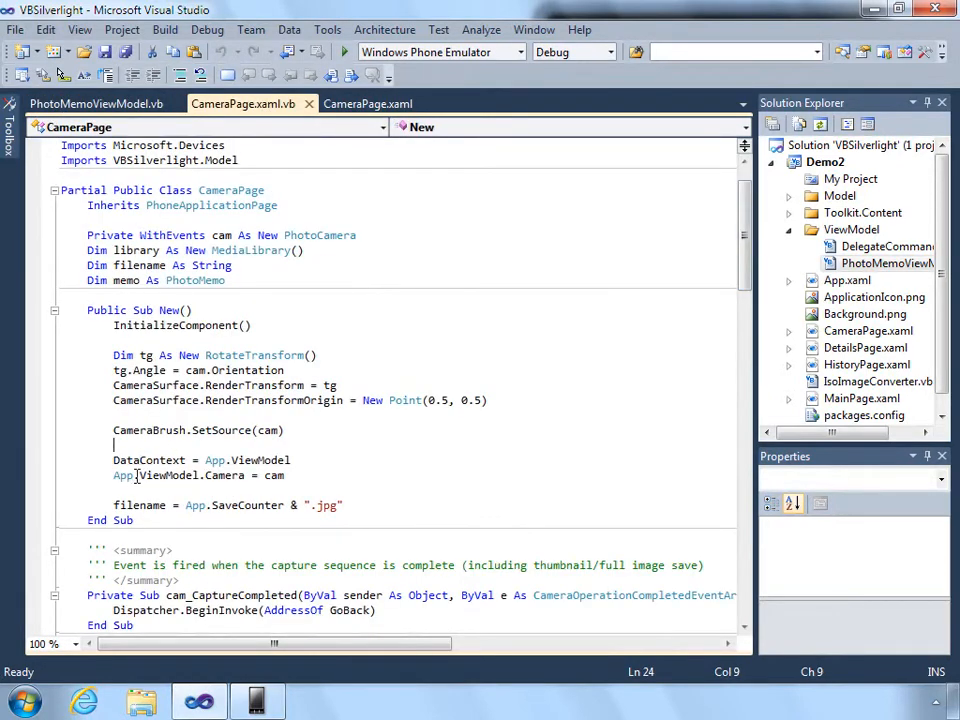
click(96, 104)
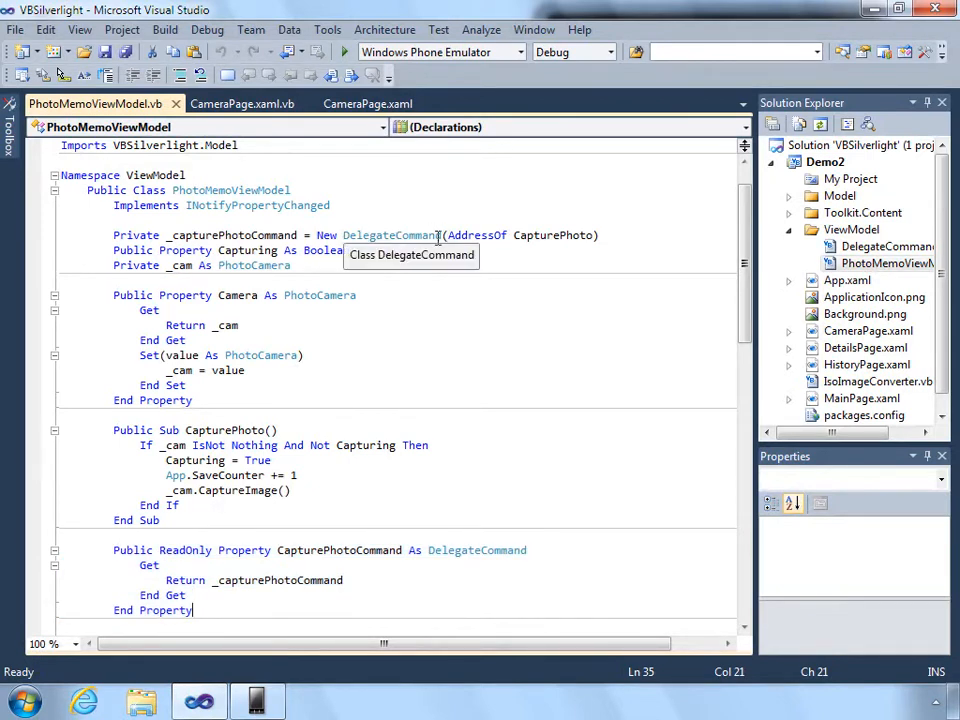
mouse_move(304, 408)
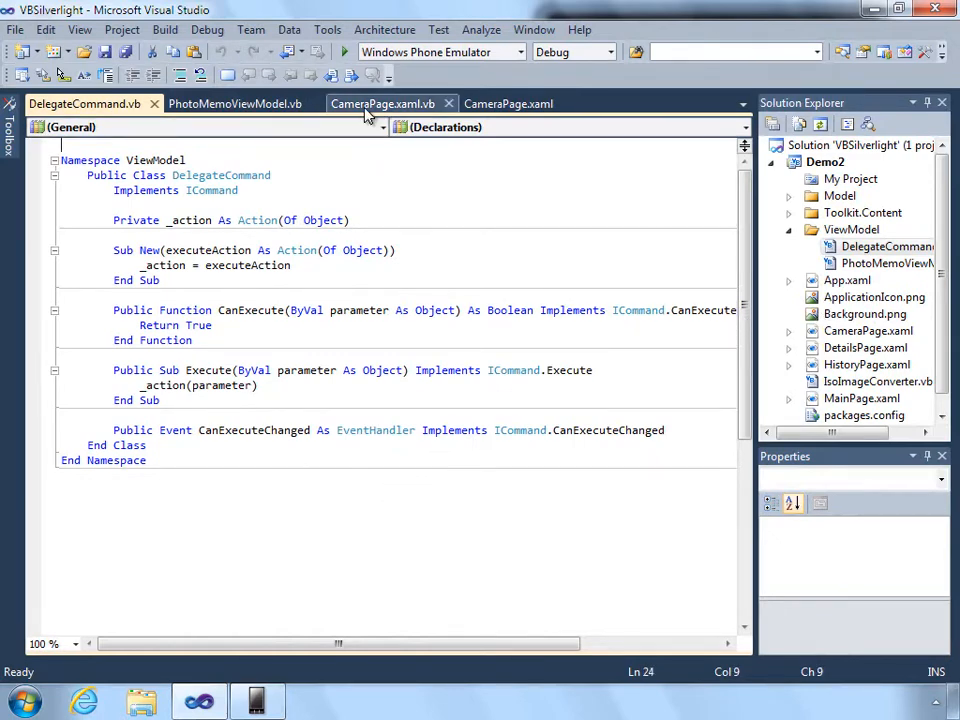
Follow the Snapshot button's Command binding to CapturePhotoCommand and its CapturePhoto method in PhotoMemoViewModel.
click(382, 104)
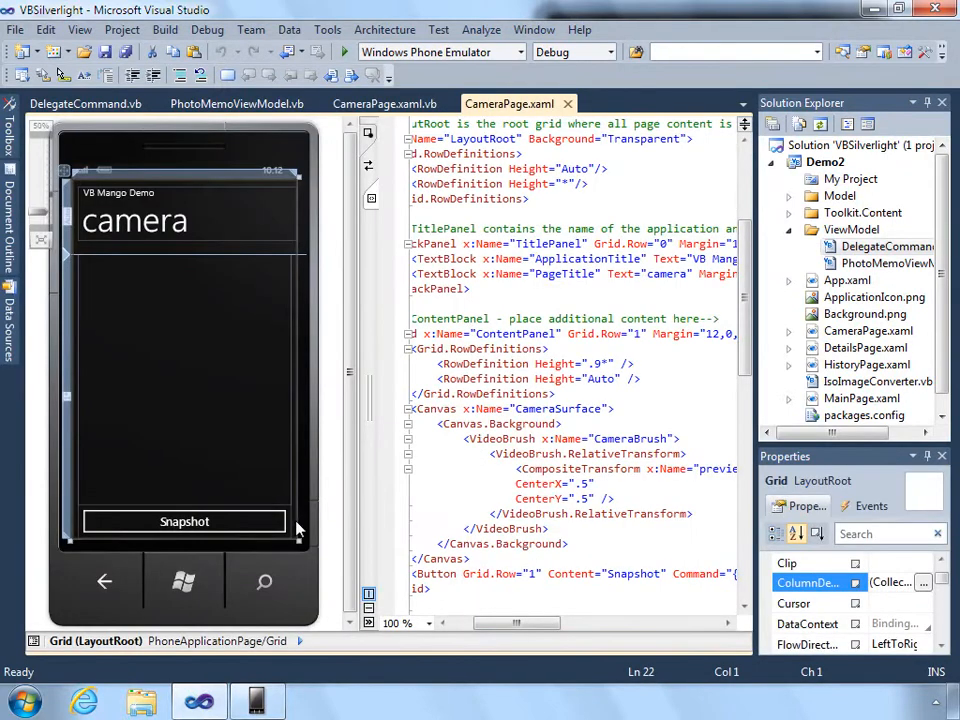
click(184, 520)
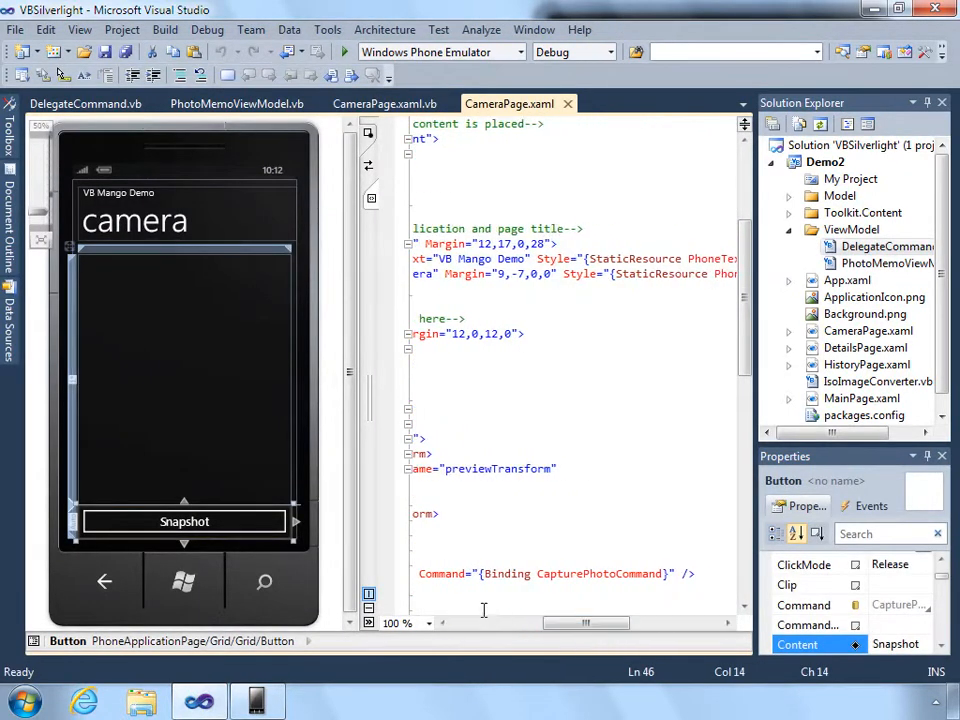
mouse_move(508, 572)
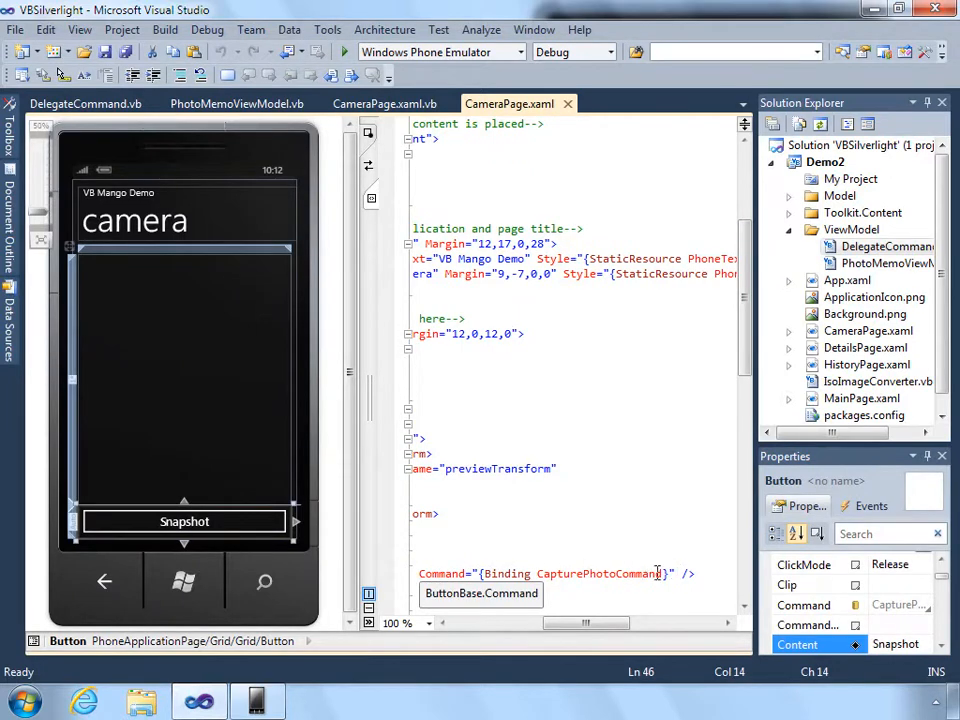
mouse_move(236, 104)
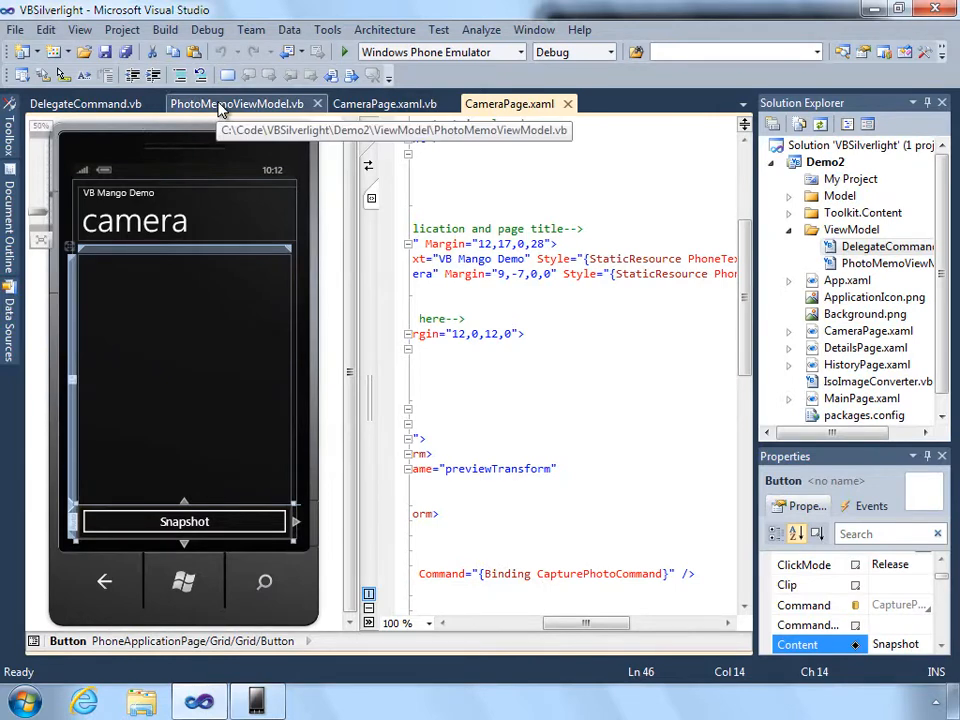
click(236, 104)
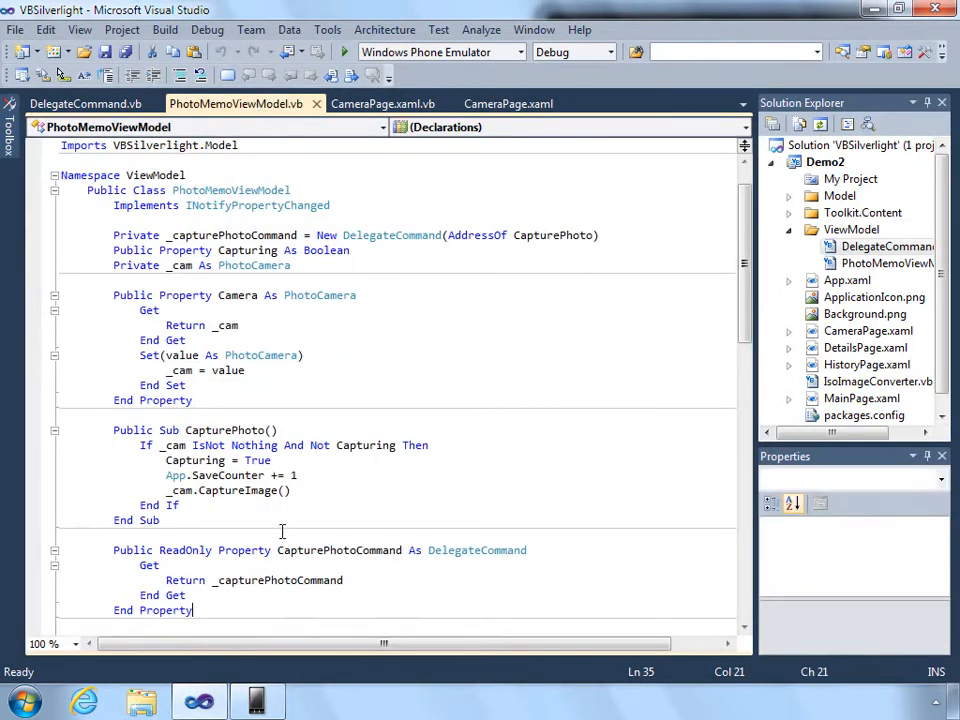
double_click(340, 550)
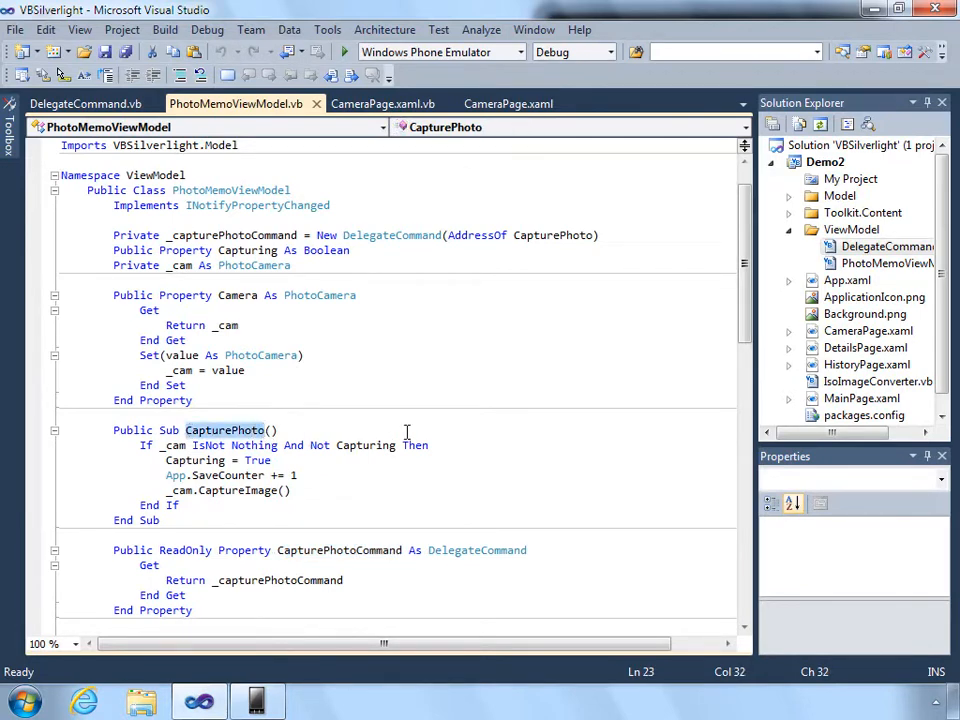
Open DetailsPage.xaml and look through its details fields and map pivot markup.
click(864, 348)
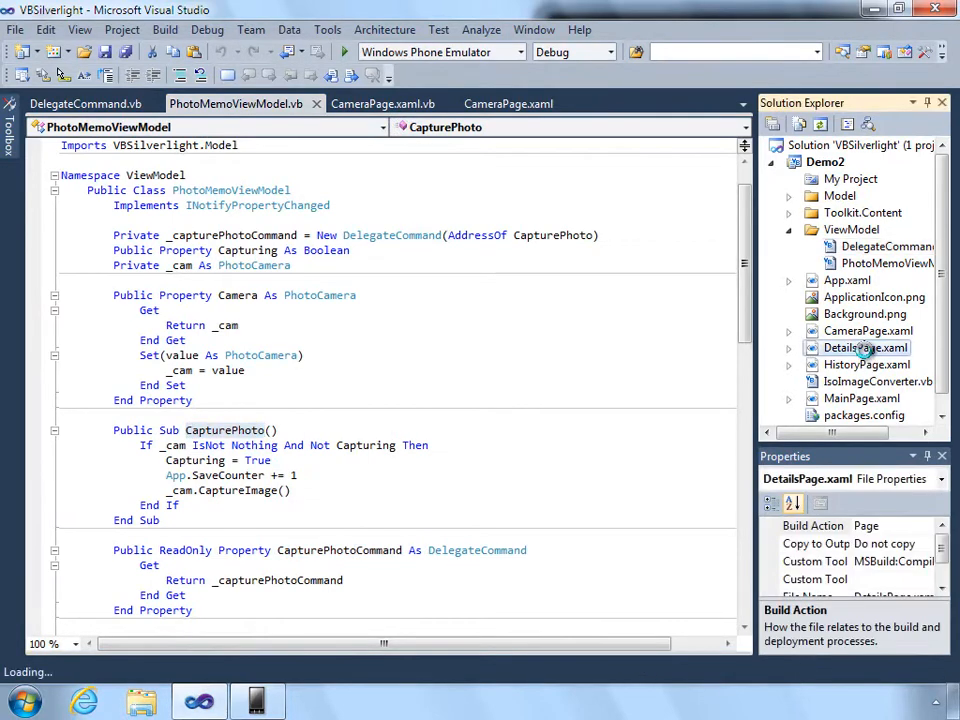
double_click(864, 348)
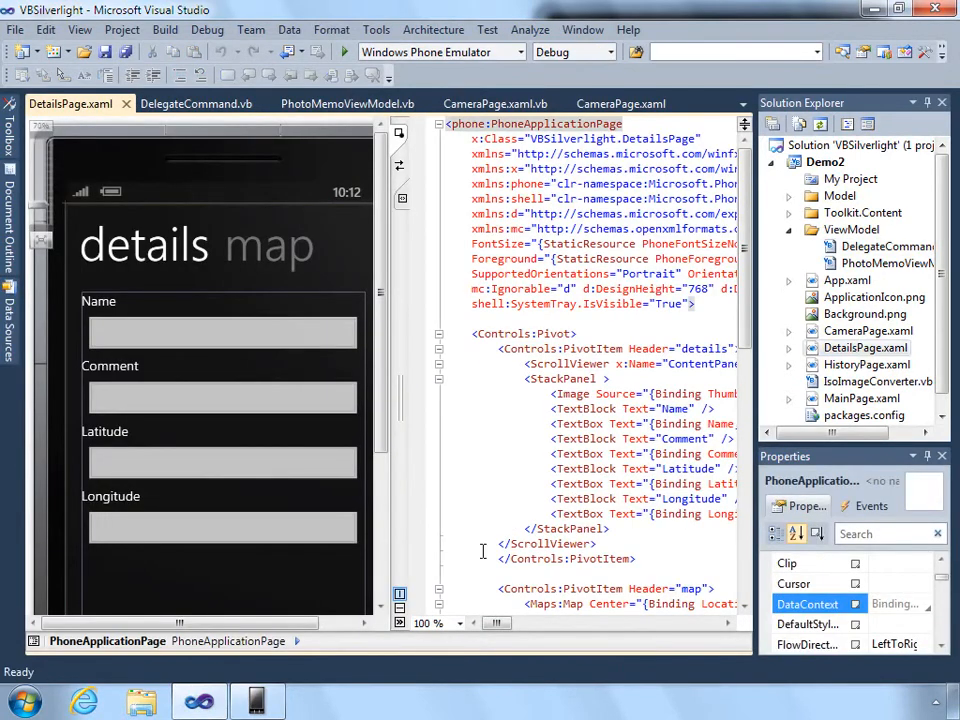
click(518, 622)
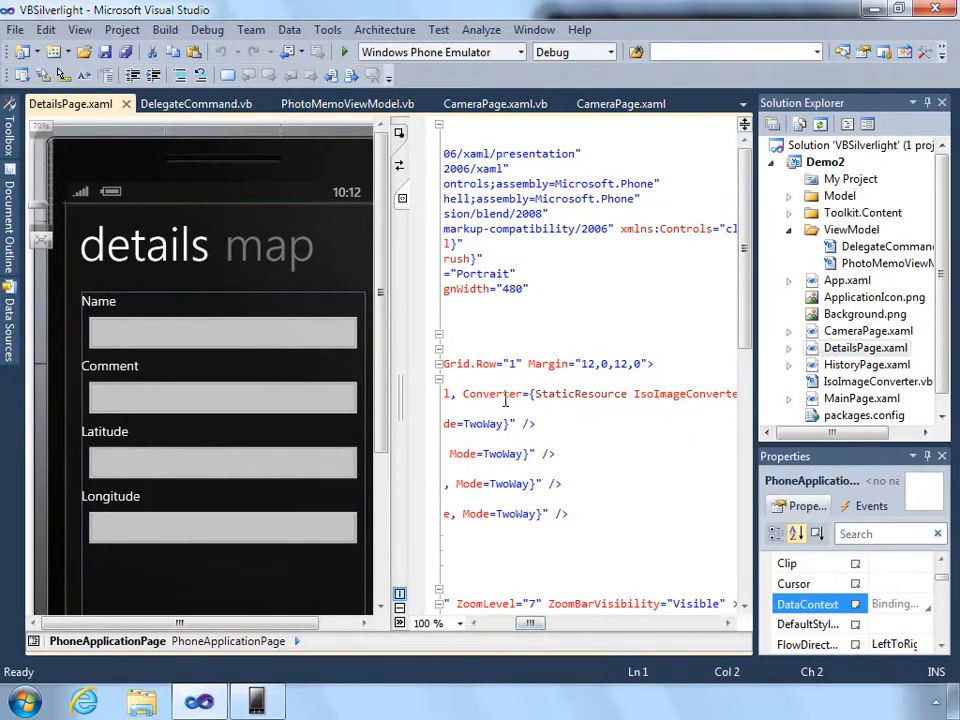
mouse_move(492, 392)
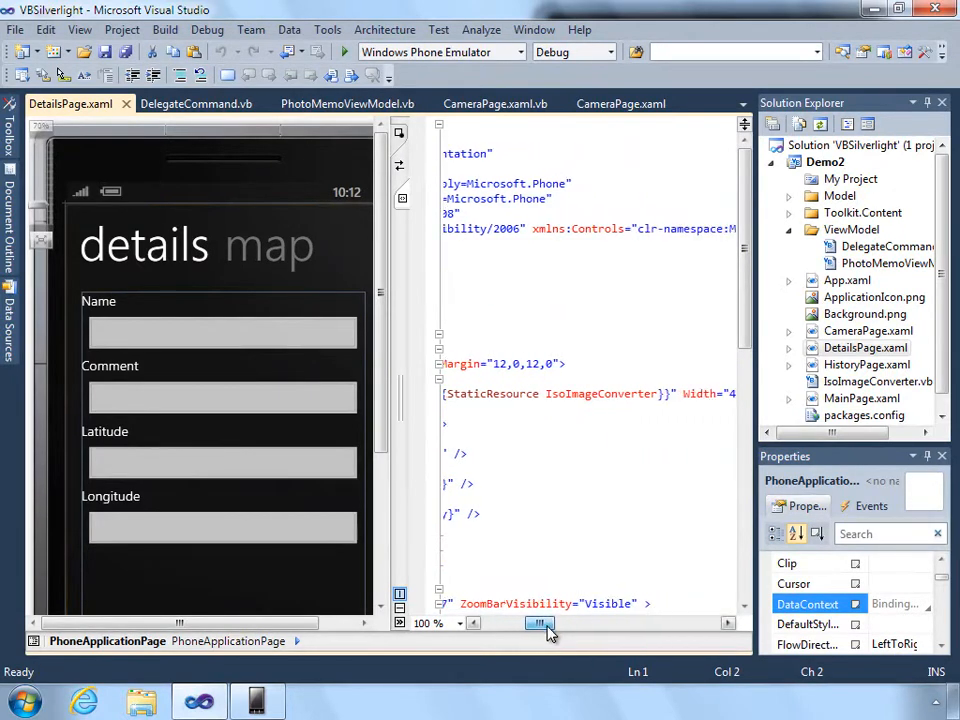
click(876, 380)
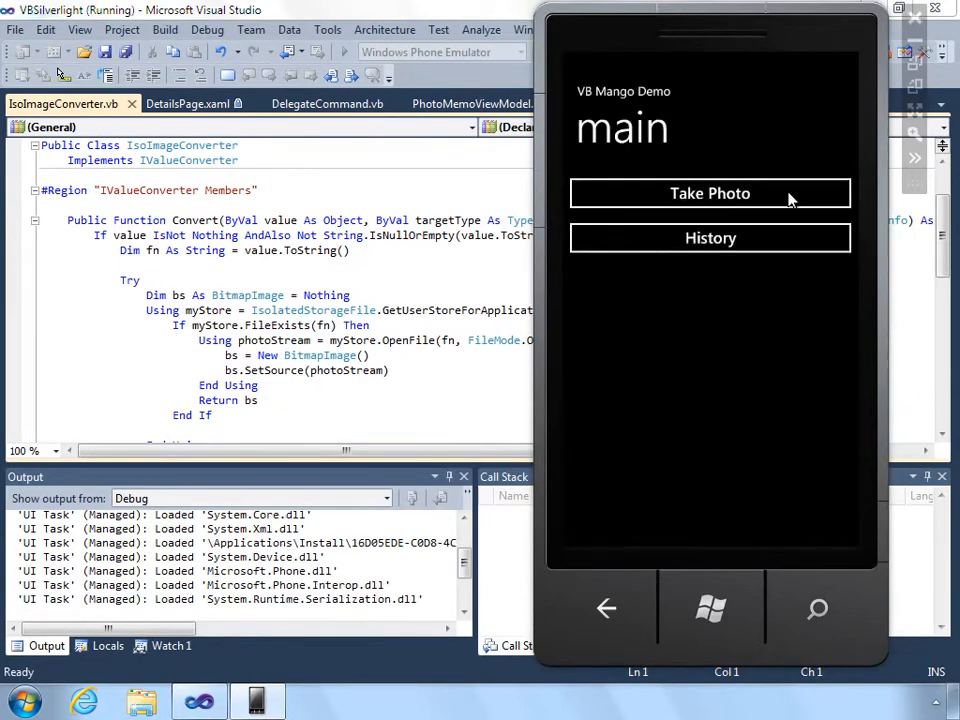
Take two photos in the emulator via Take Photo and Snapshot.
click(710, 192)
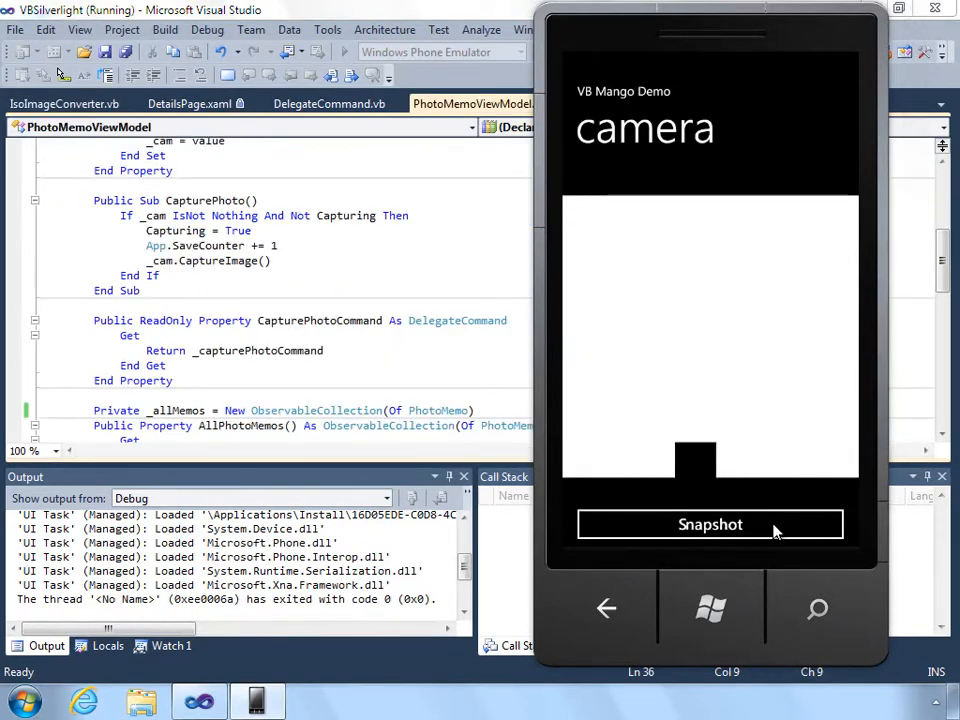
click(606, 608)
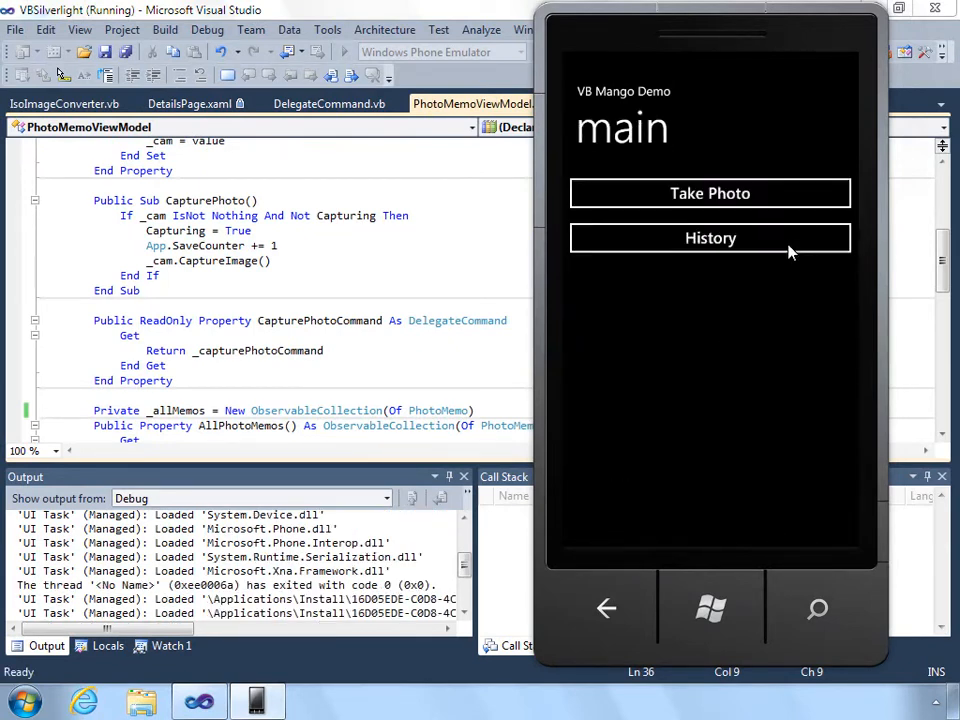
click(710, 238)
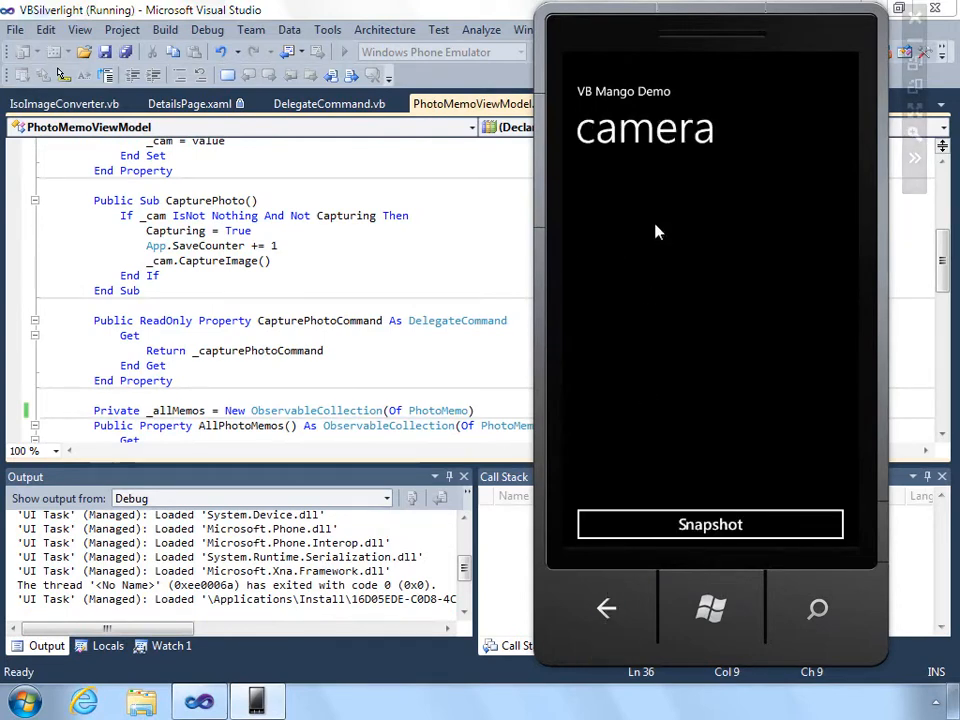
click(606, 608)
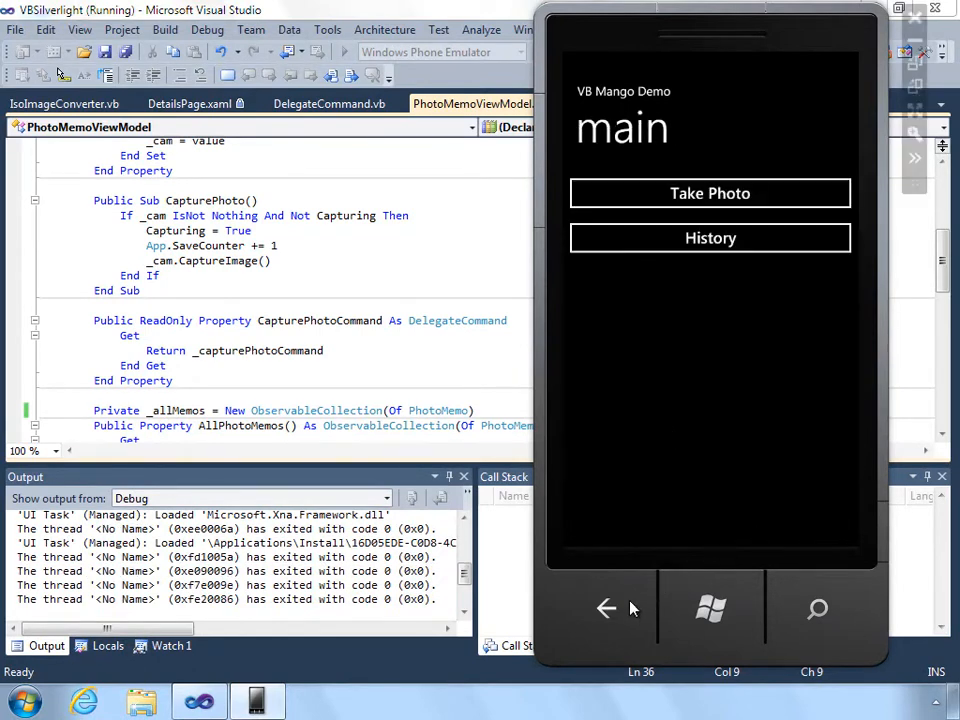
Show the History list of saved photo memos in the emulator.
click(710, 238)
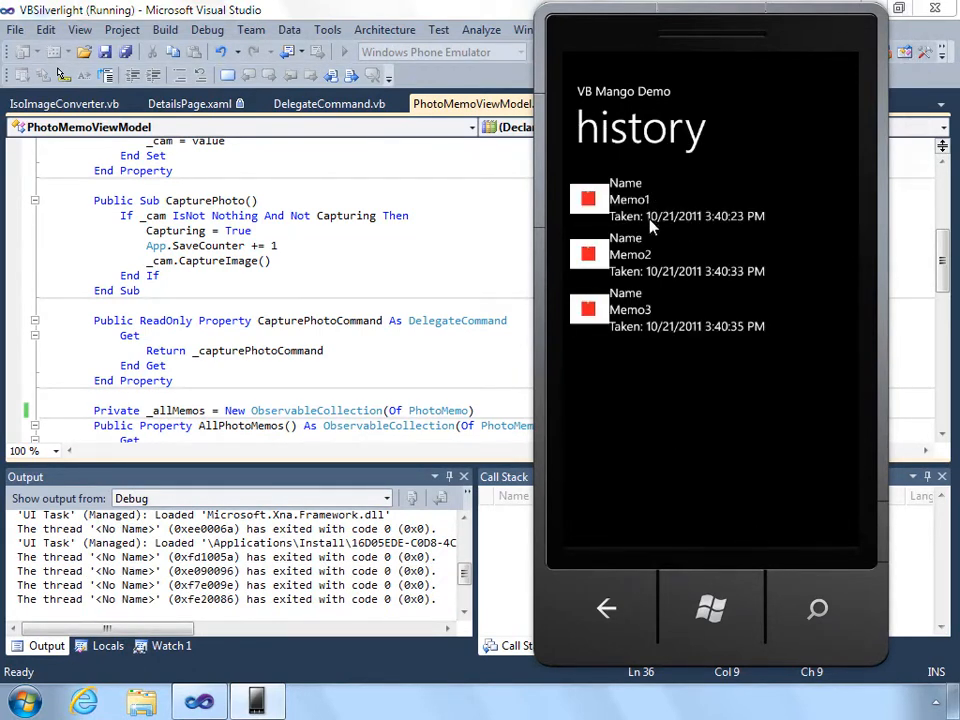
mouse_move(670, 206)
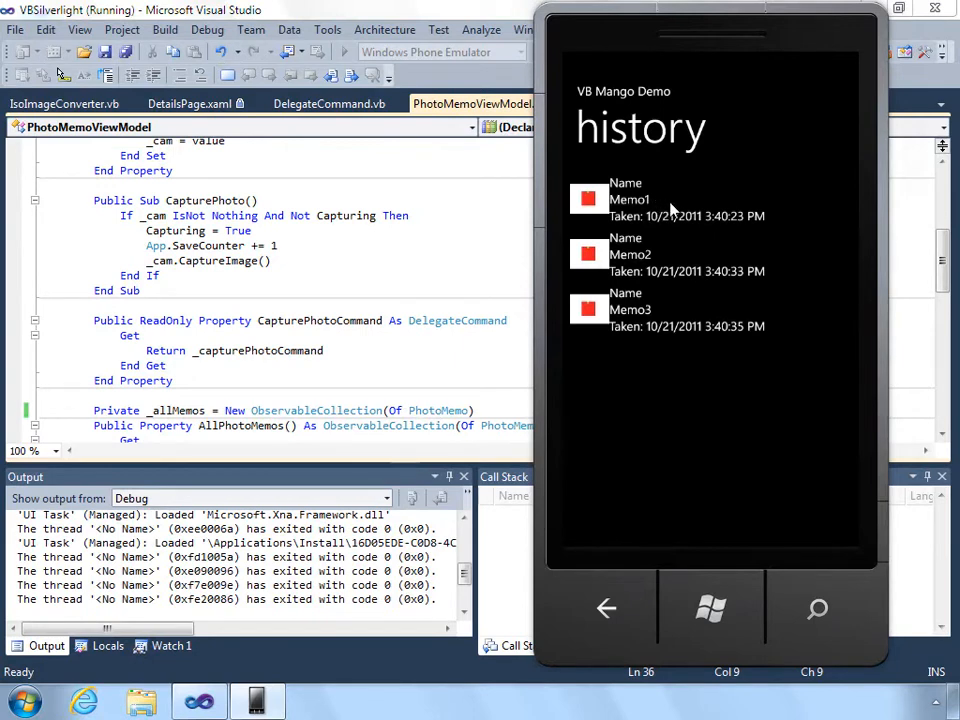
mouse_move(752, 248)
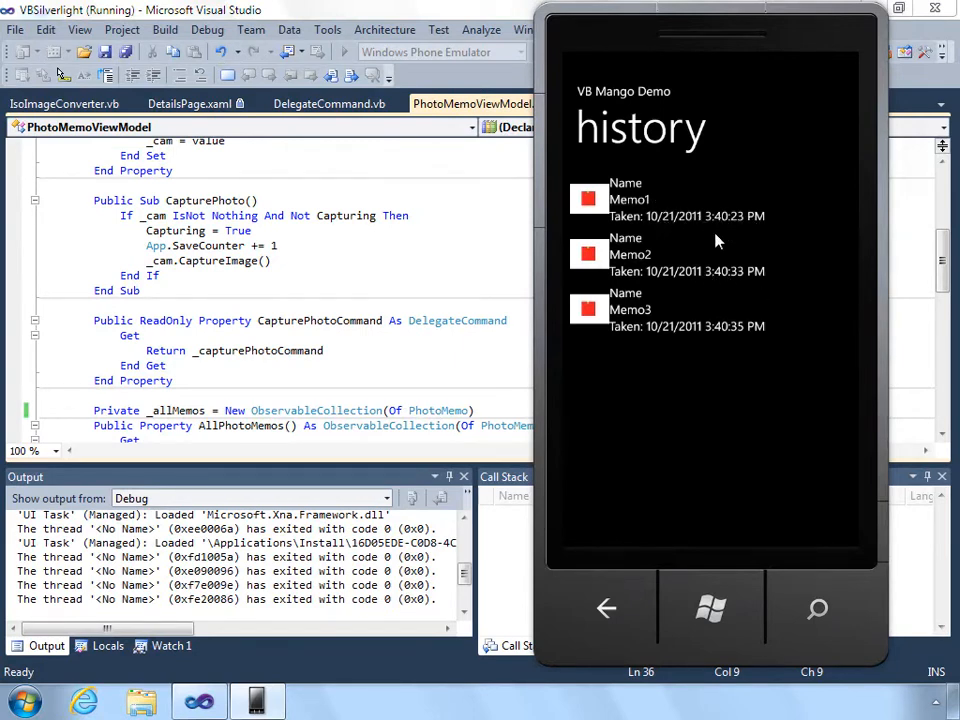
mouse_move(784, 336)
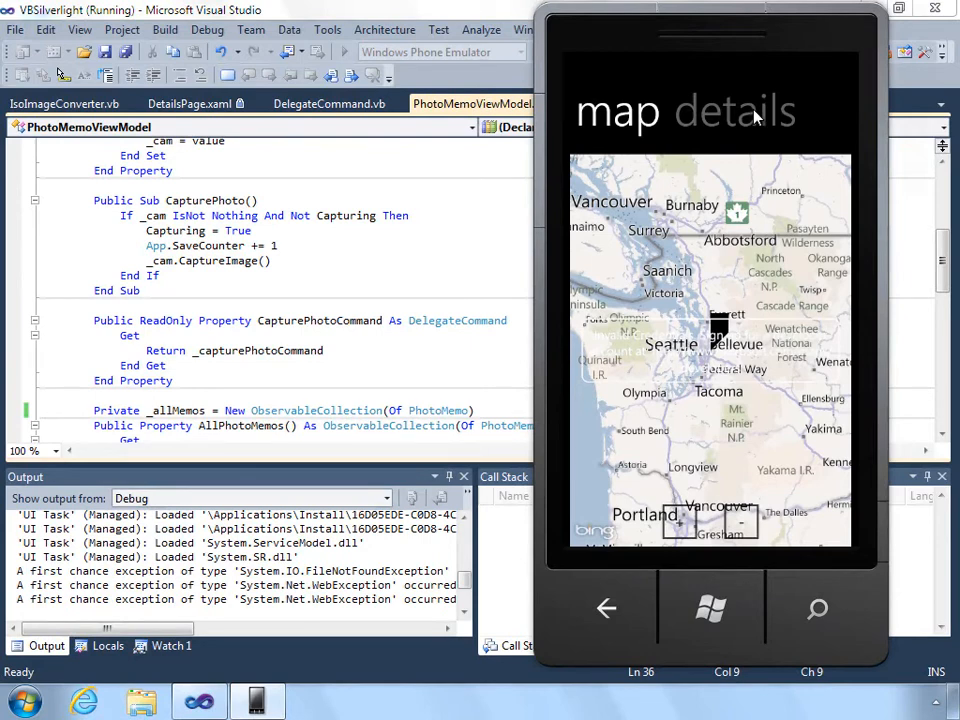
mouse_move(704, 124)
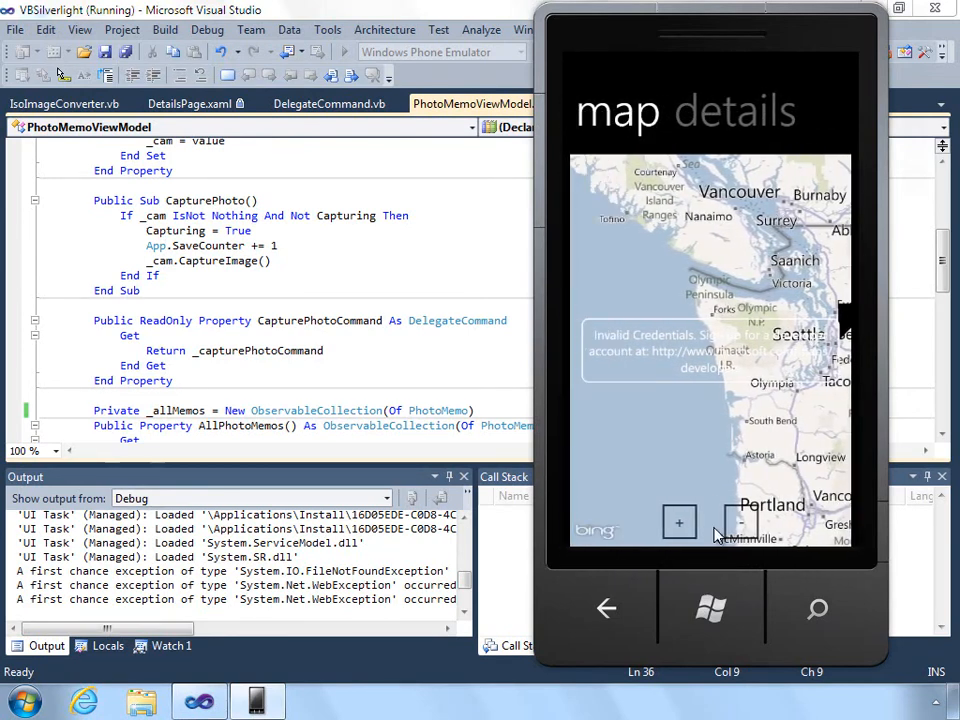
Back out of the memo's map page to the history list and then the main page.
click(604, 608)
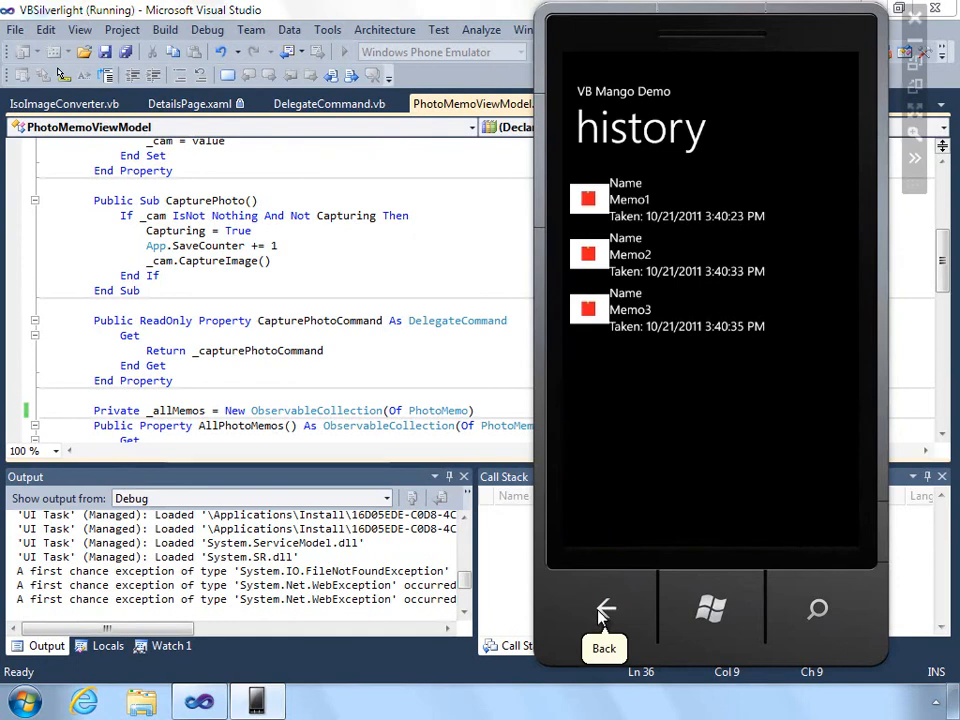
click(604, 610)
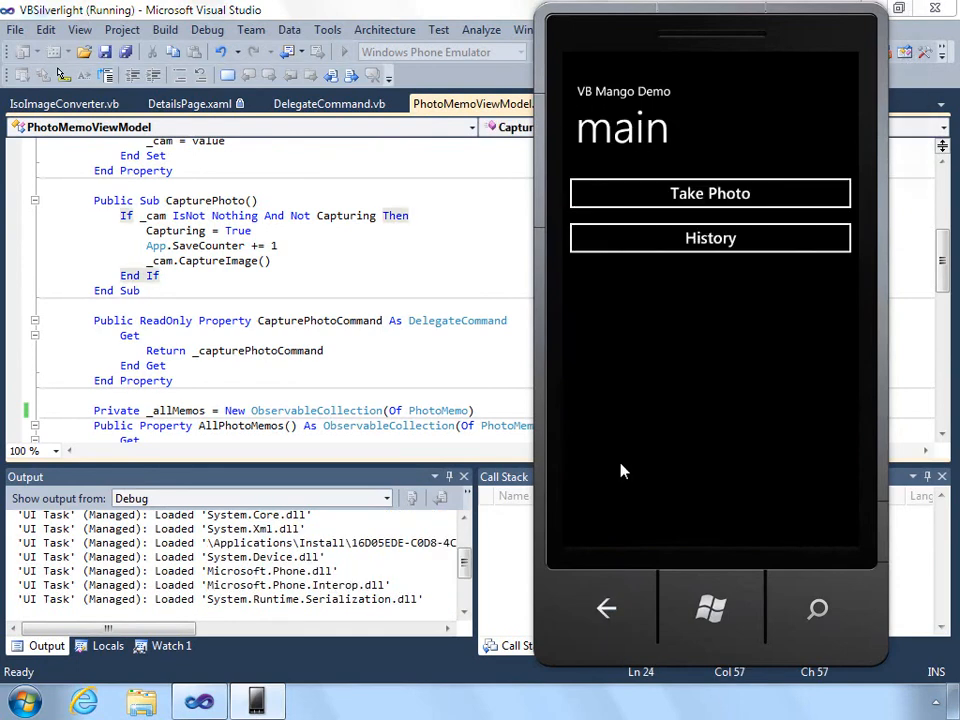